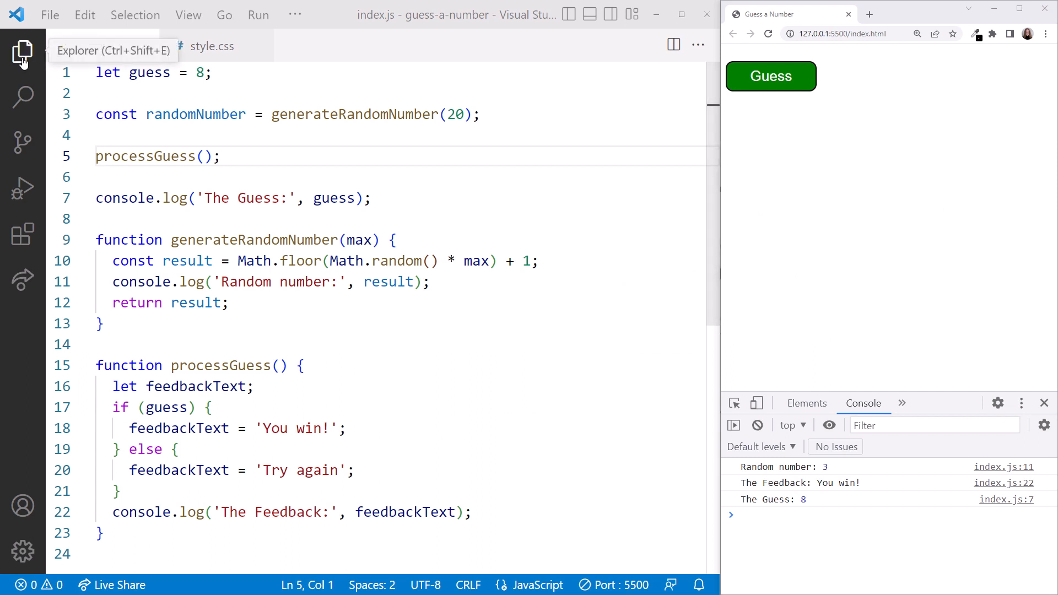
Step: Open index.html from the Explorer and hide the file list again
{"action": "left_click", "coordinate": [22, 53]}
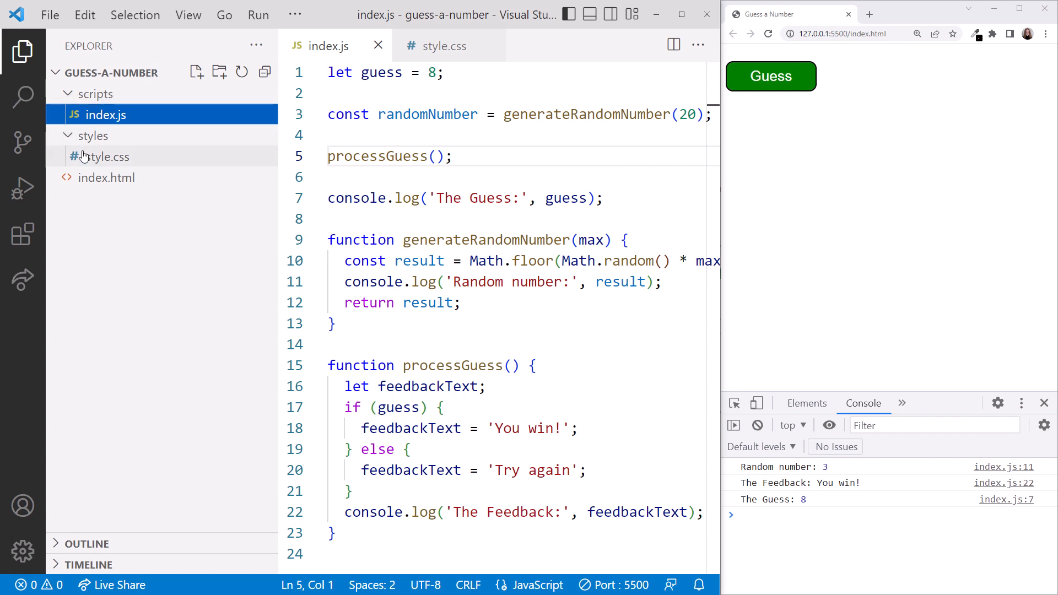
{"action": "left_click", "coordinate": [105, 177]}
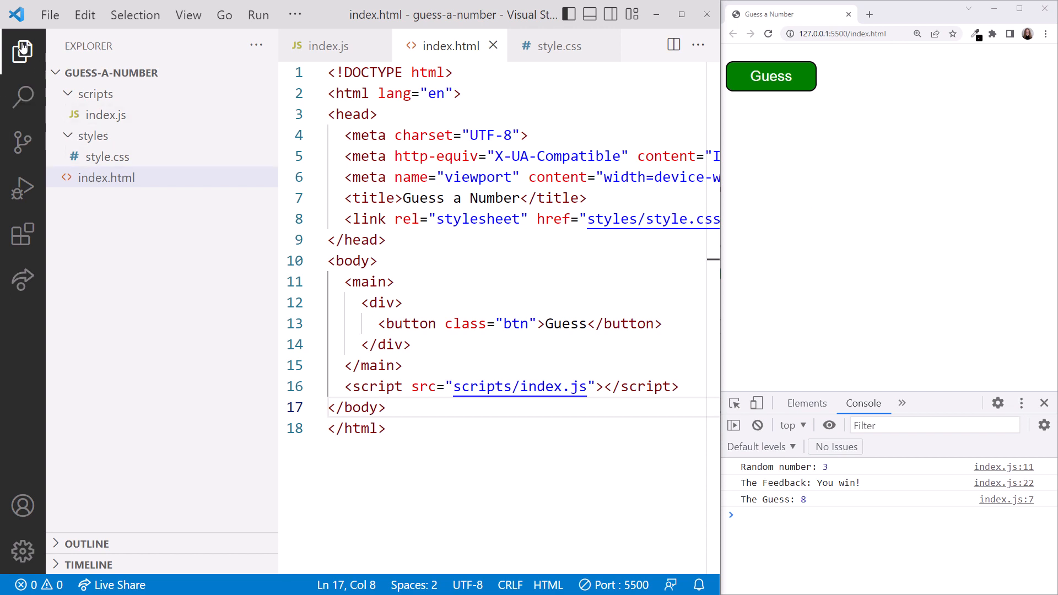
{"action": "left_click", "coordinate": [22, 52]}
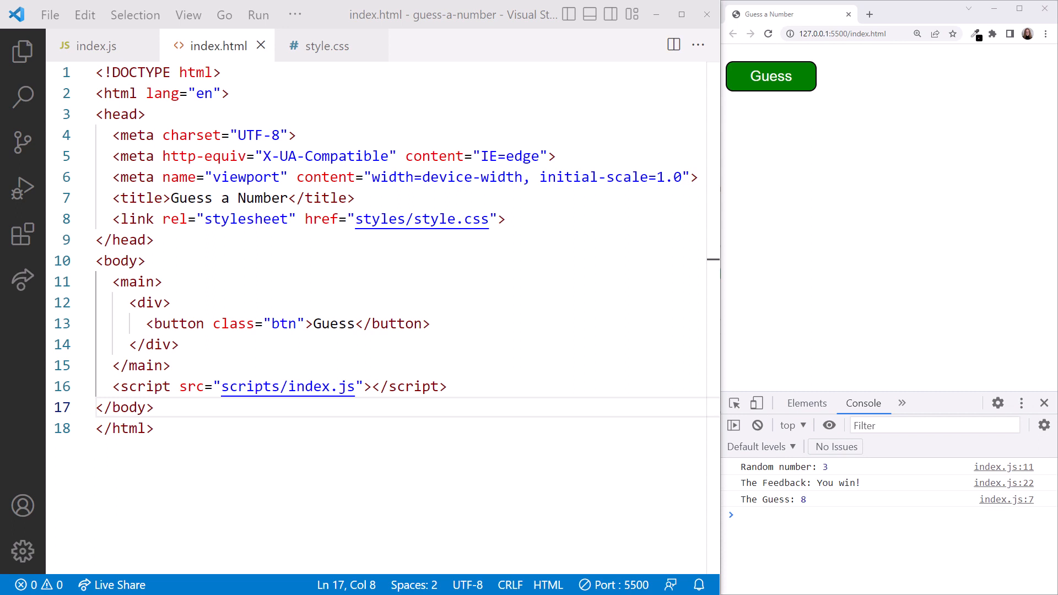
Step: Add id="guess-button" inside the Guess button's opening tag
{"action": "left_click", "coordinate": [214, 323]}
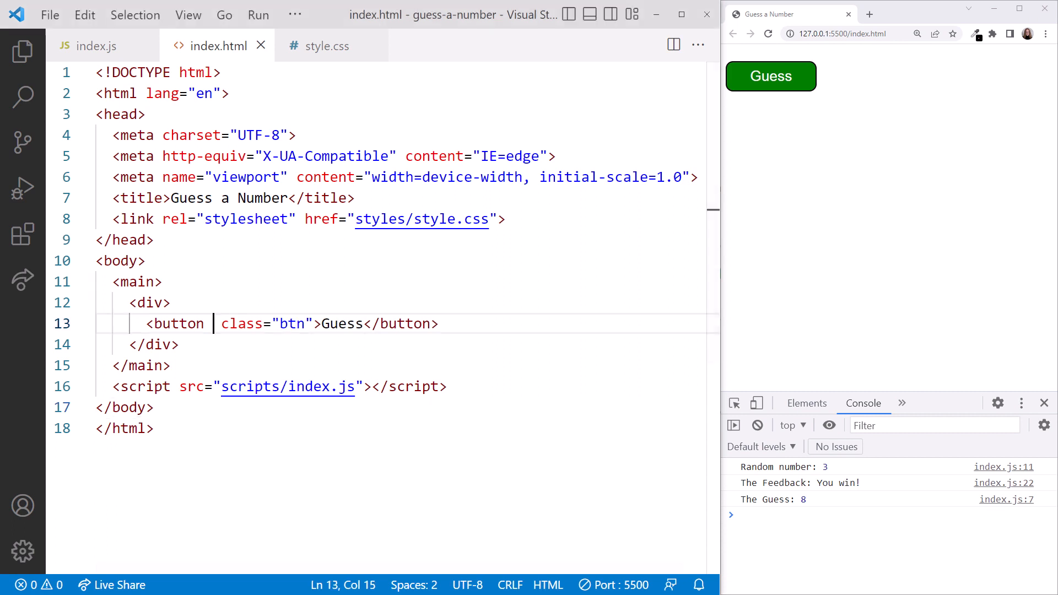
{"action": "type", "text": "id=\"gues\""}
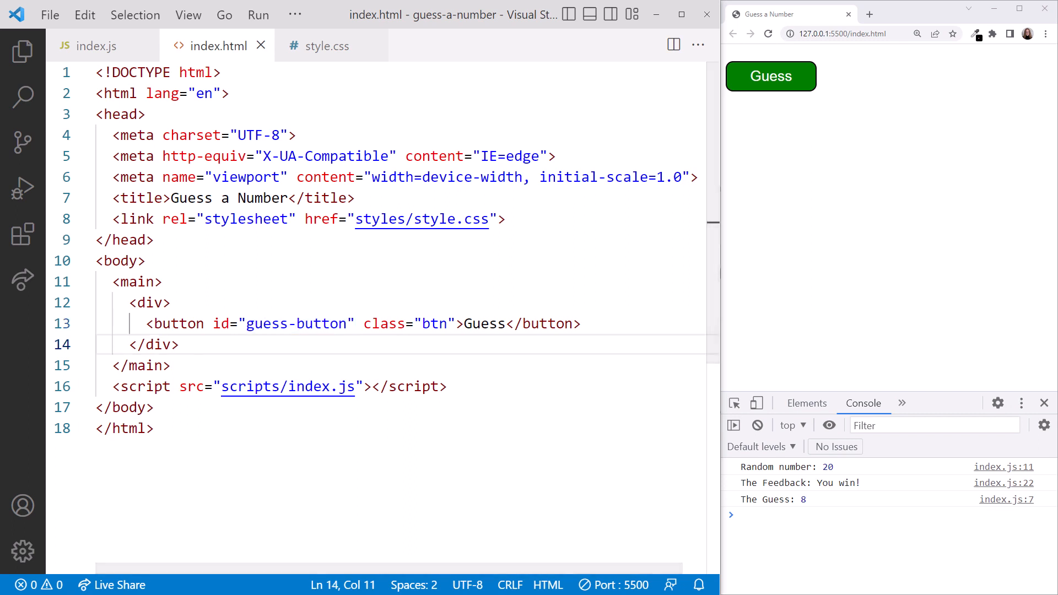
Step: Add a <section> holding <button class="btn">Play again</button> below the Guess button
{"action": "key", "text": "Enter"}
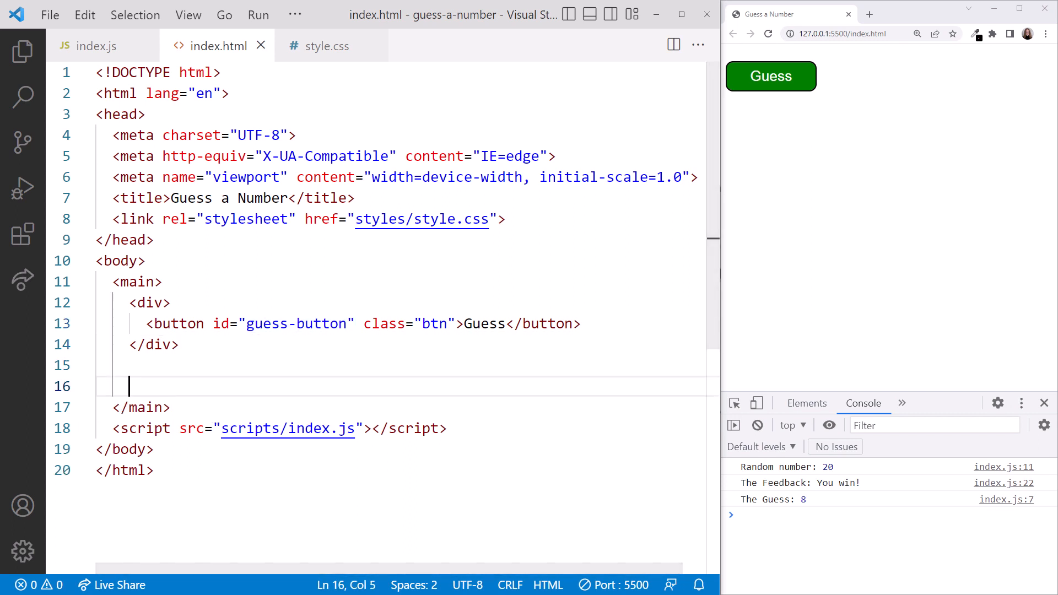
{"action": "type", "text": "<section>"}
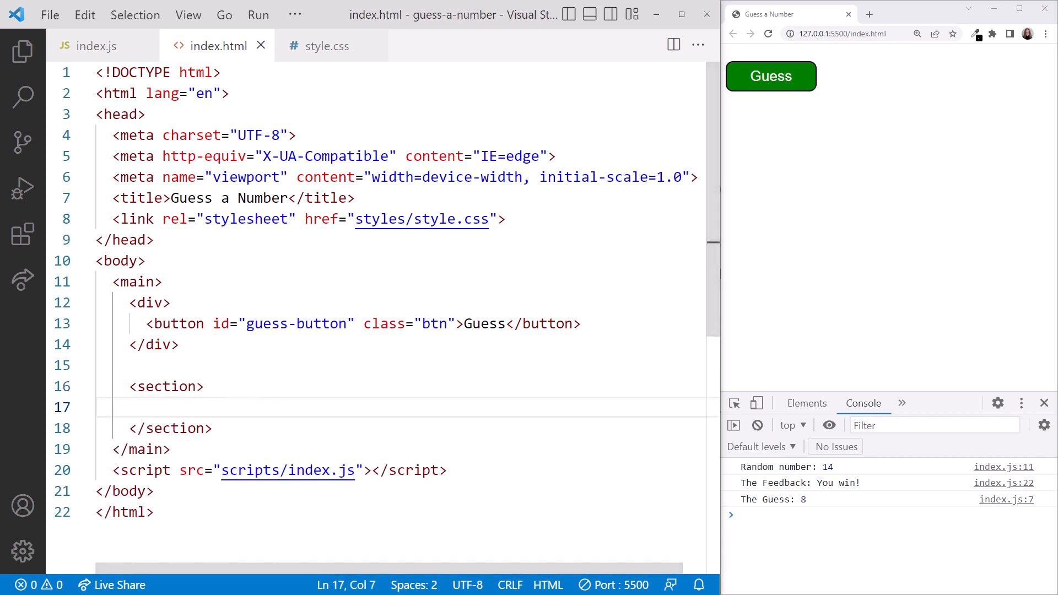
{"action": "type", "text": "<bu"}
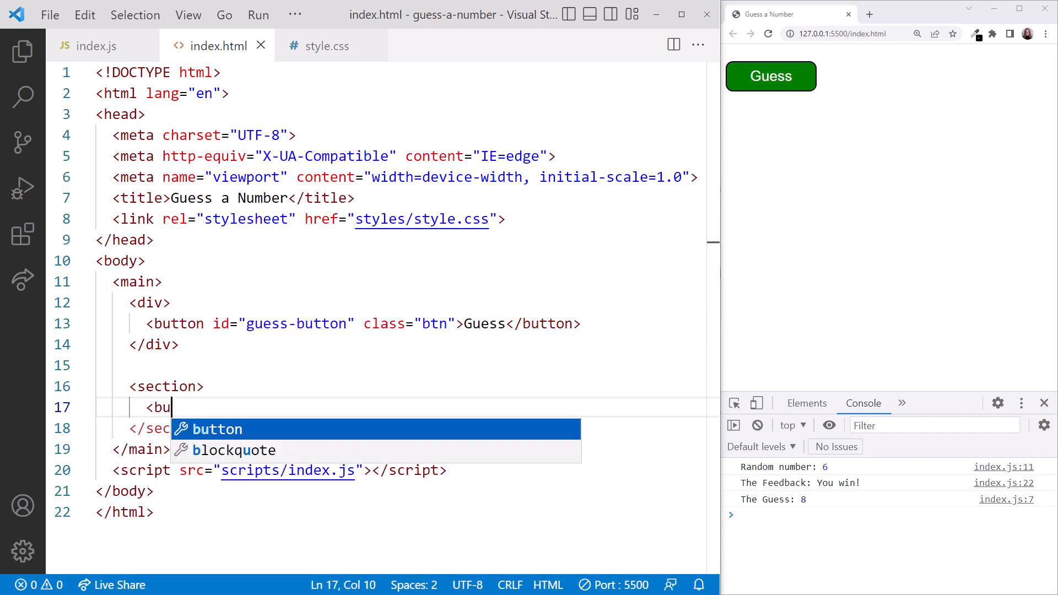
{"action": "key", "text": "Tab"}
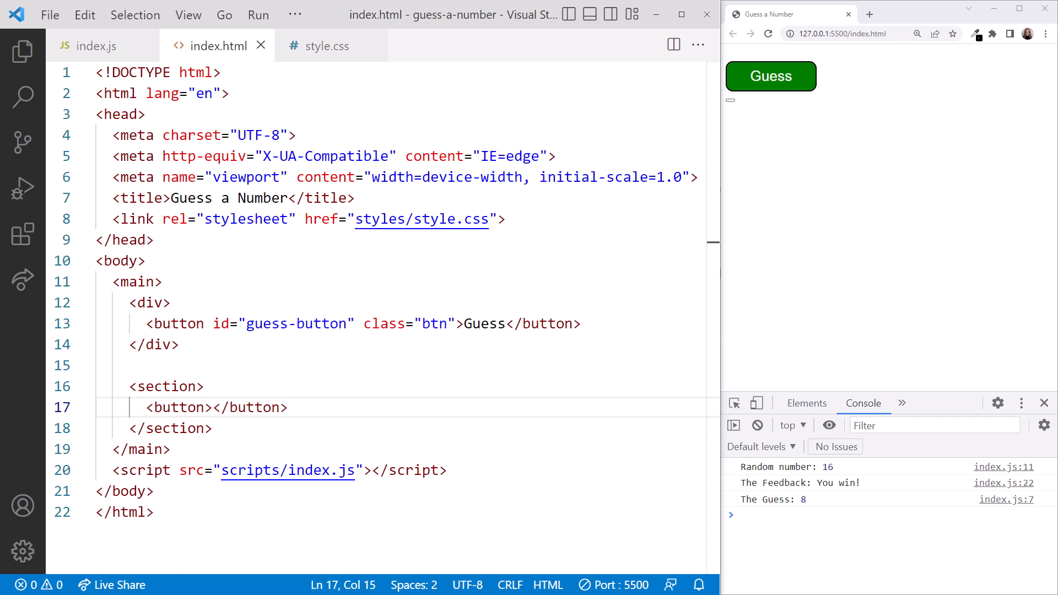
{"action": "type", "text": "Play again"}
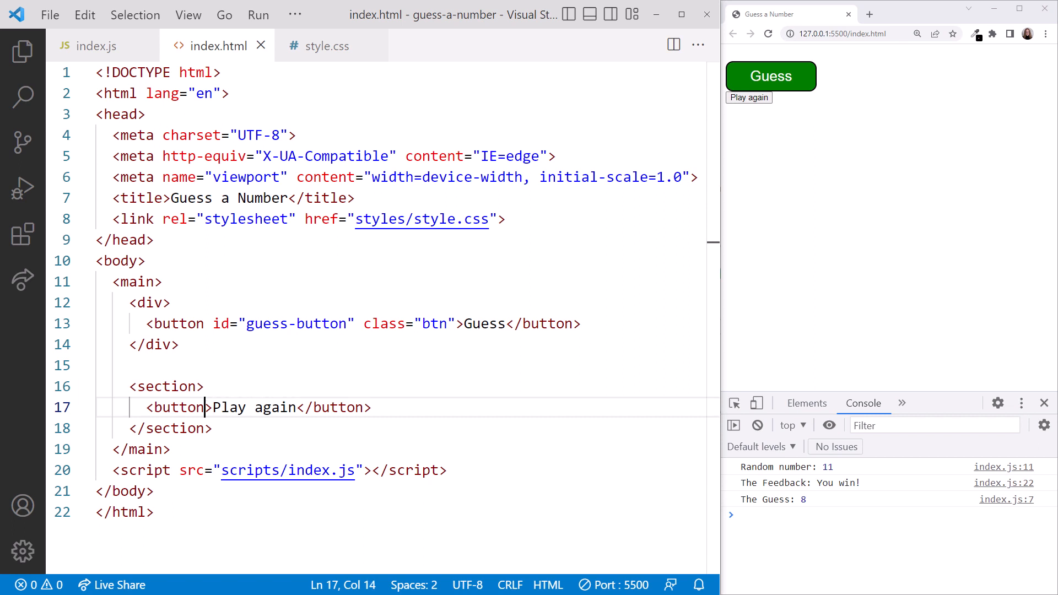
{"action": "type", "text": "class=\"btn\""}
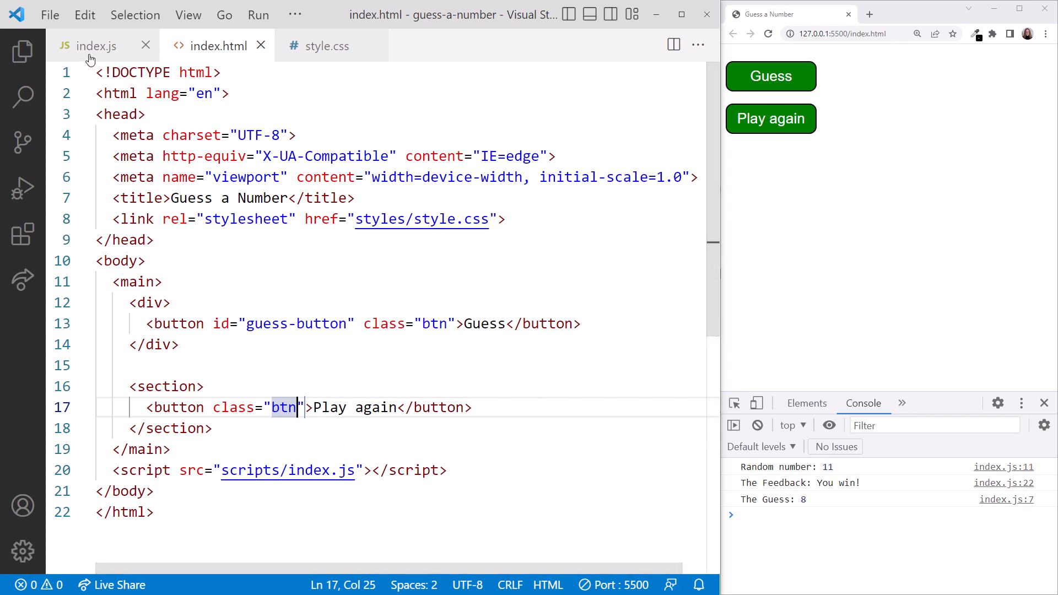
Step: In index.js, add a '// Find the elements' comment and start declaring const guessButton
{"action": "left_click", "coordinate": [97, 46]}
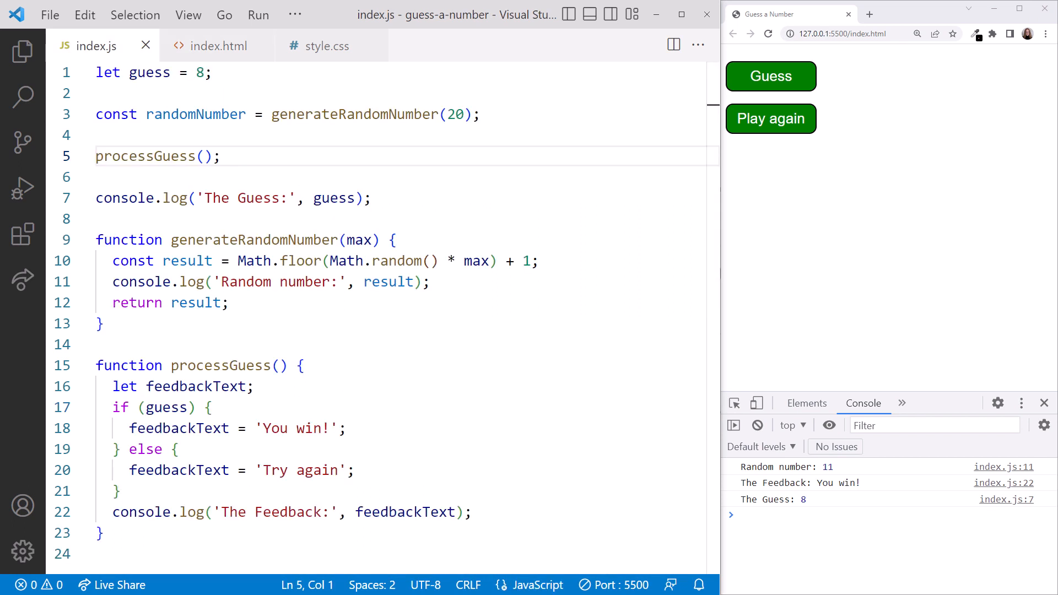
{"action": "type", "text": "//"}
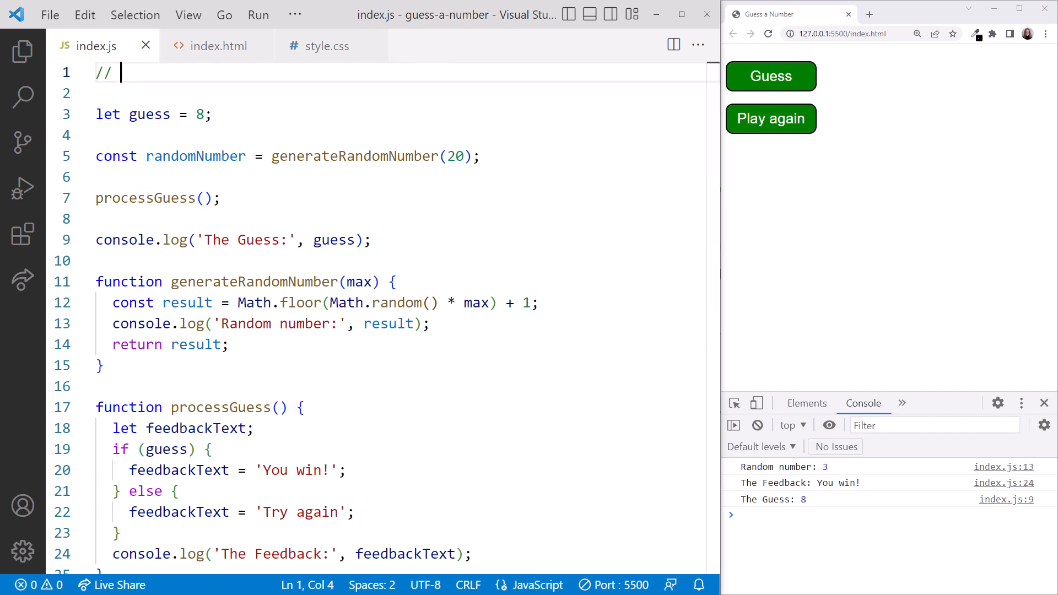
{"action": "type", "text": "Find the elements"}
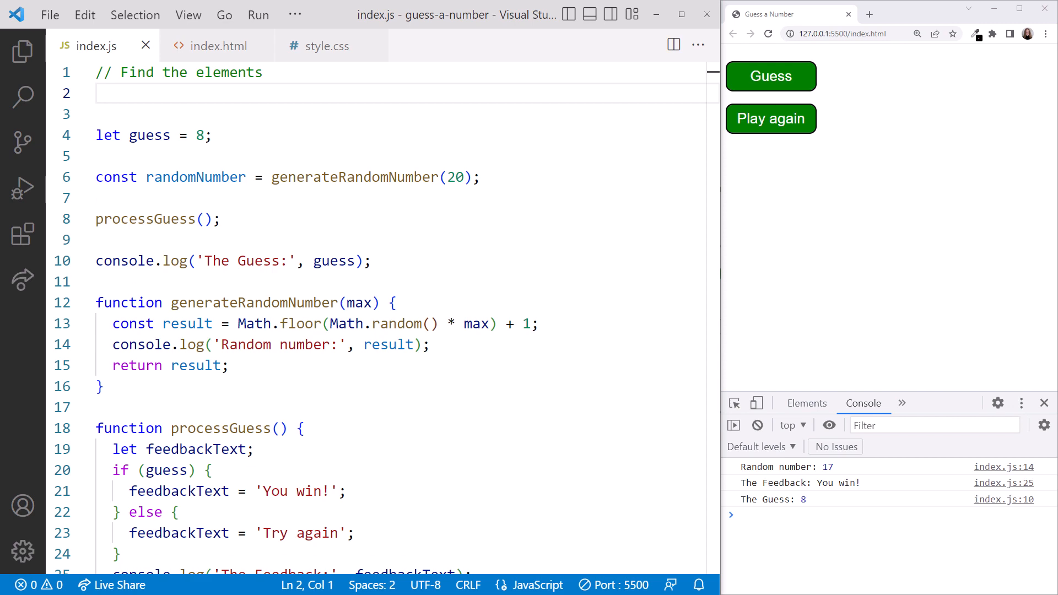
{"action": "type", "text": "const"}
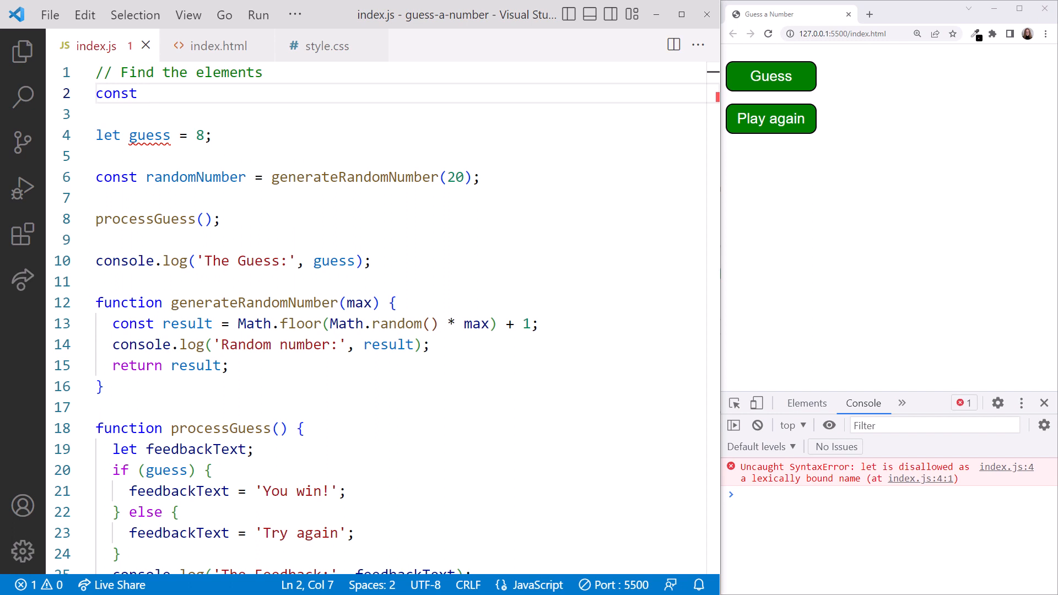
{"action": "type", "text": "gue"}
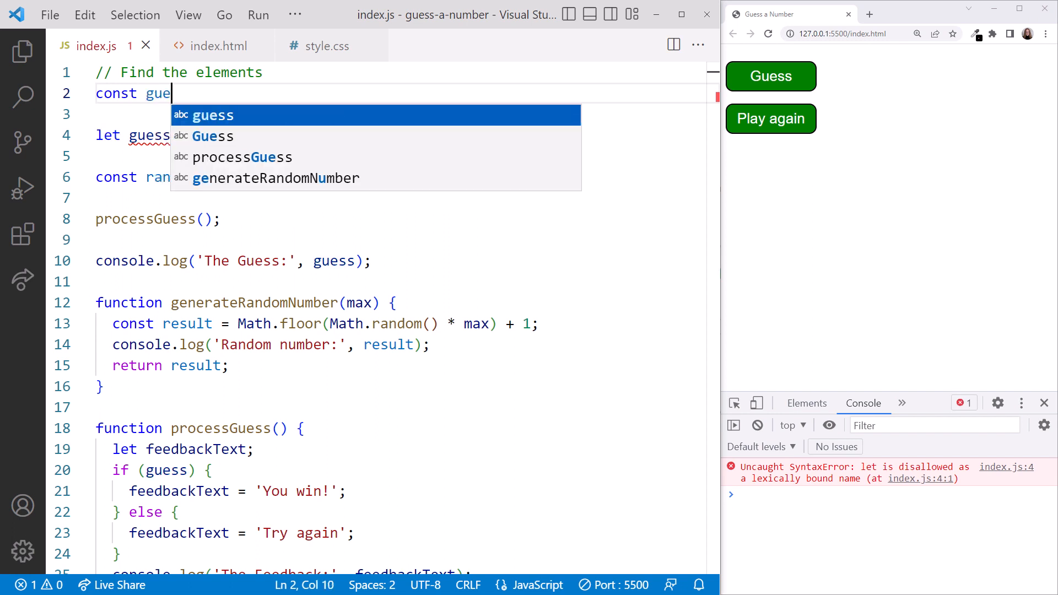
{"action": "type", "text": "ssButton"}
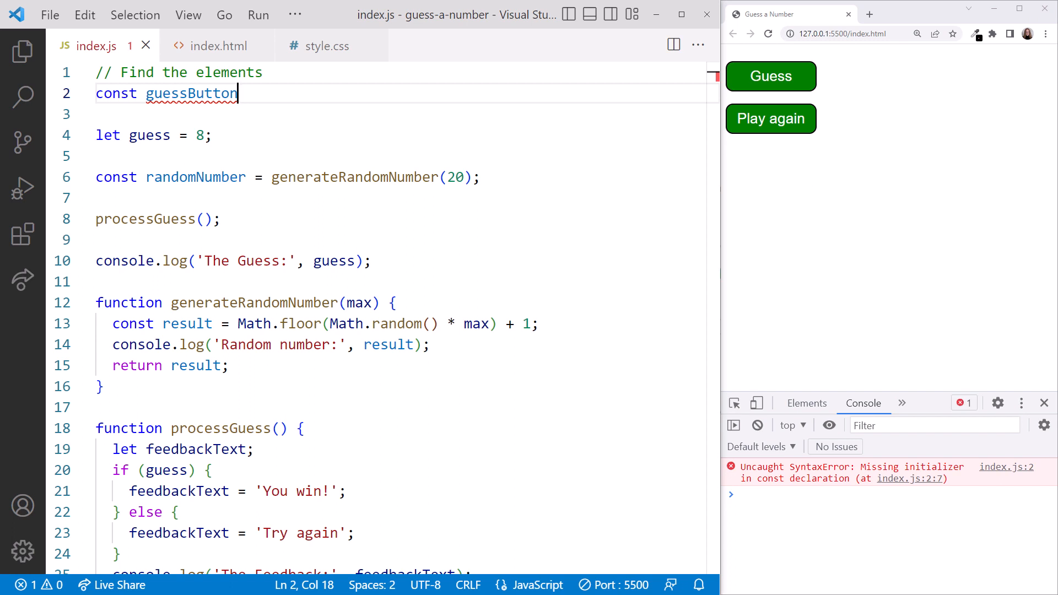
{"action": "type", "text": "="}
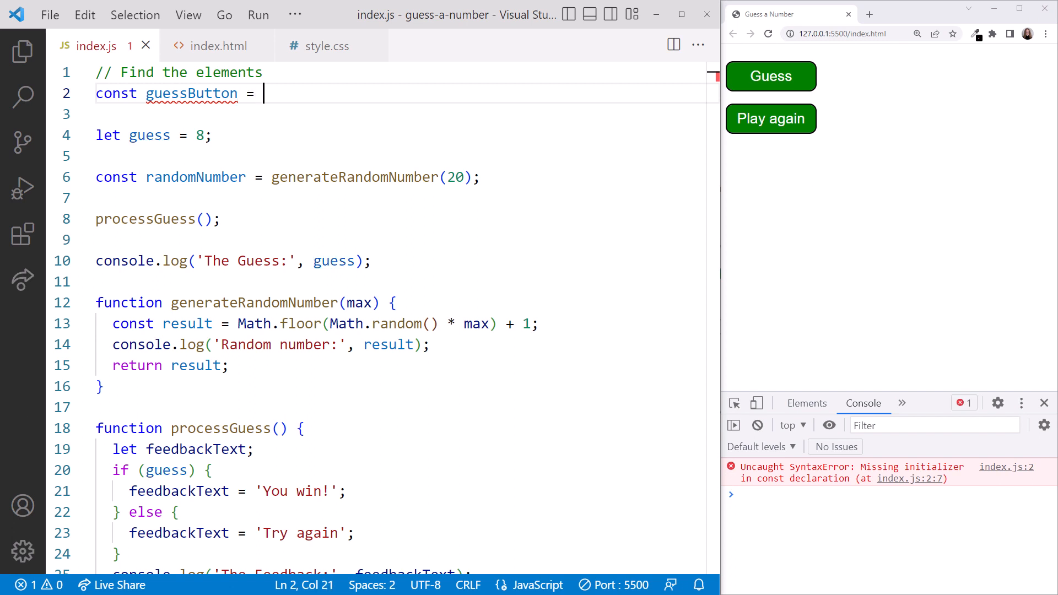
Step: Assign guessButton to document.getElementById('guess-button');
{"action": "type", "text": "document"}
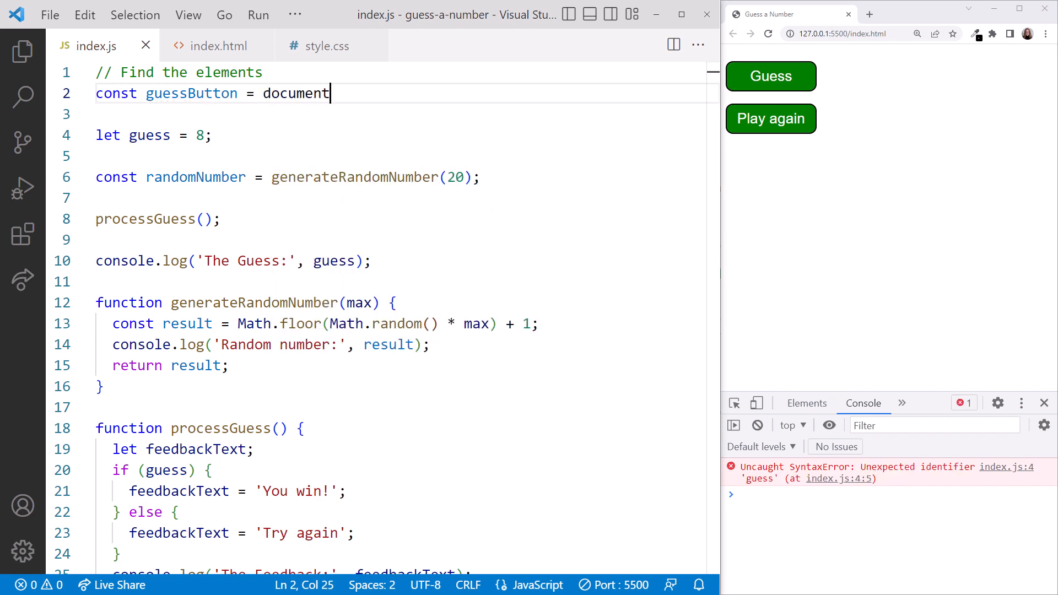
{"action": "type", "text": "."}
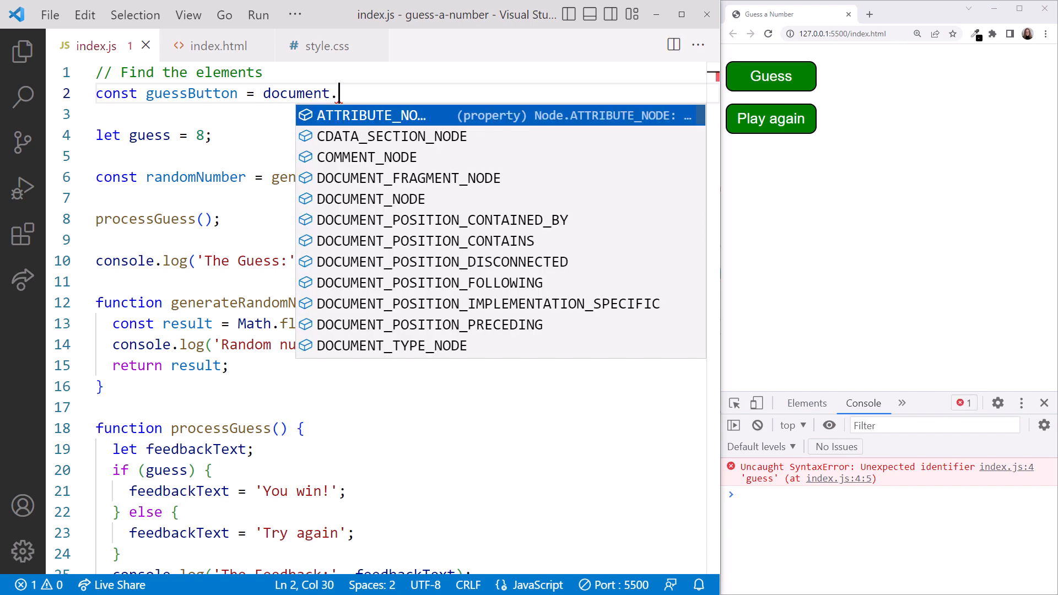
{"action": "mouse_move", "coordinate": [562, 250]}
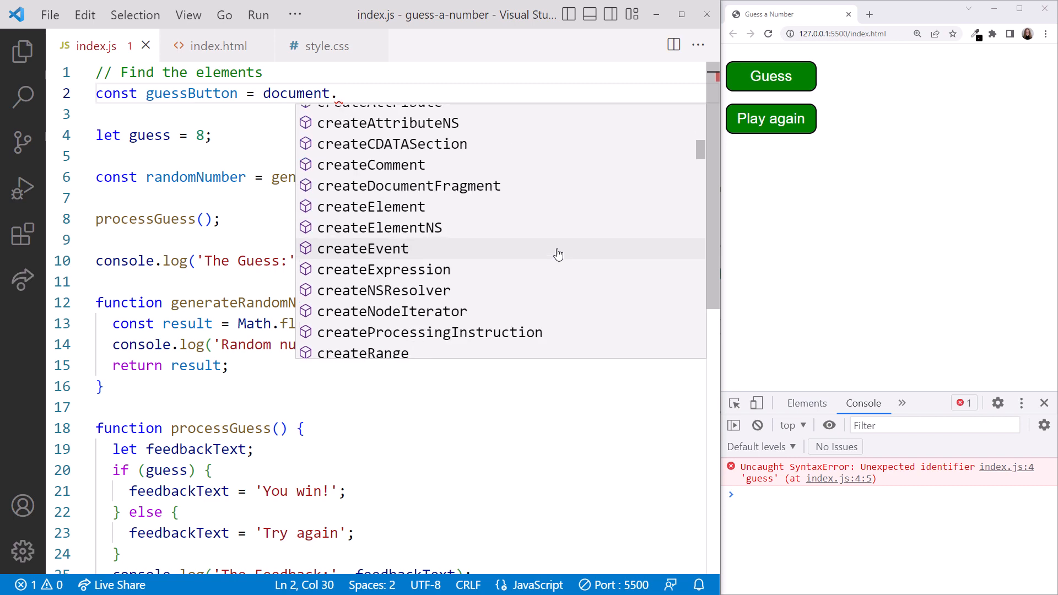
{"action": "scroll", "scroll_direction": "down", "scroll_amount": 3}
{"action": "type", "text": "getElementById"}
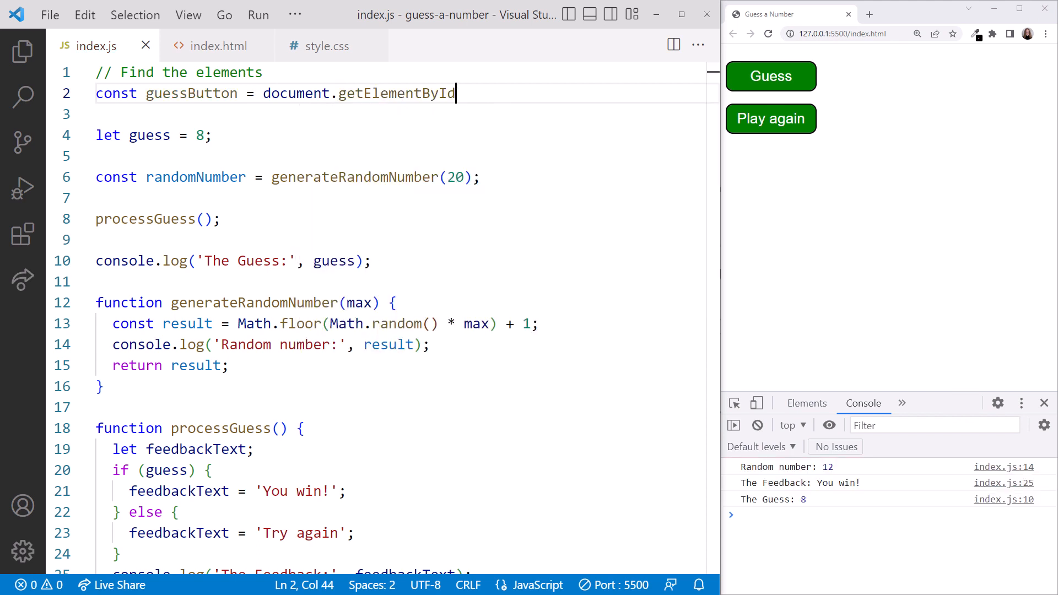
{"action": "type", "text": "()"}
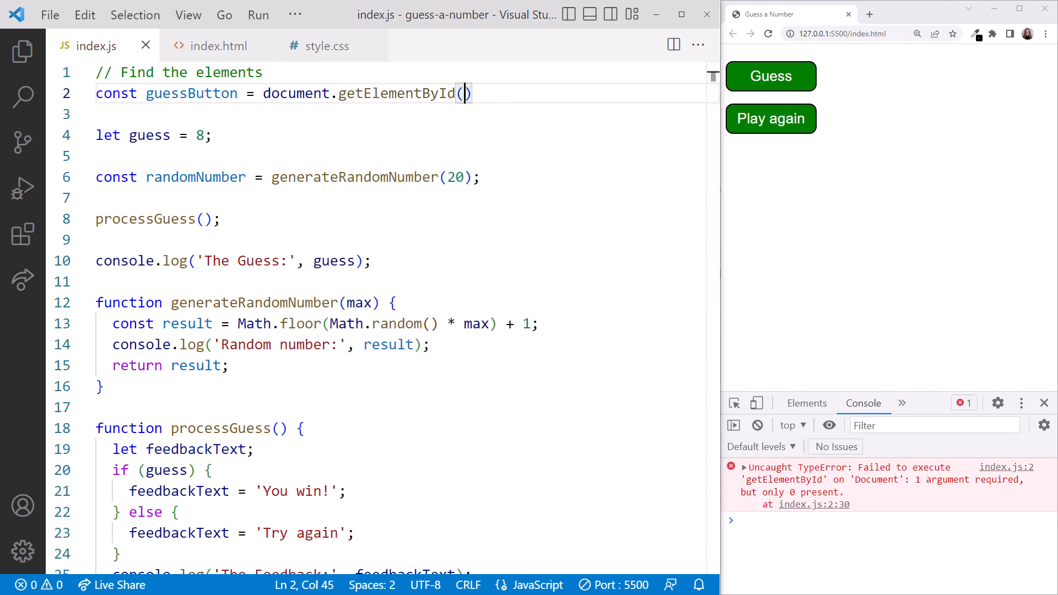
{"action": "type", "text": "'guess-'"}
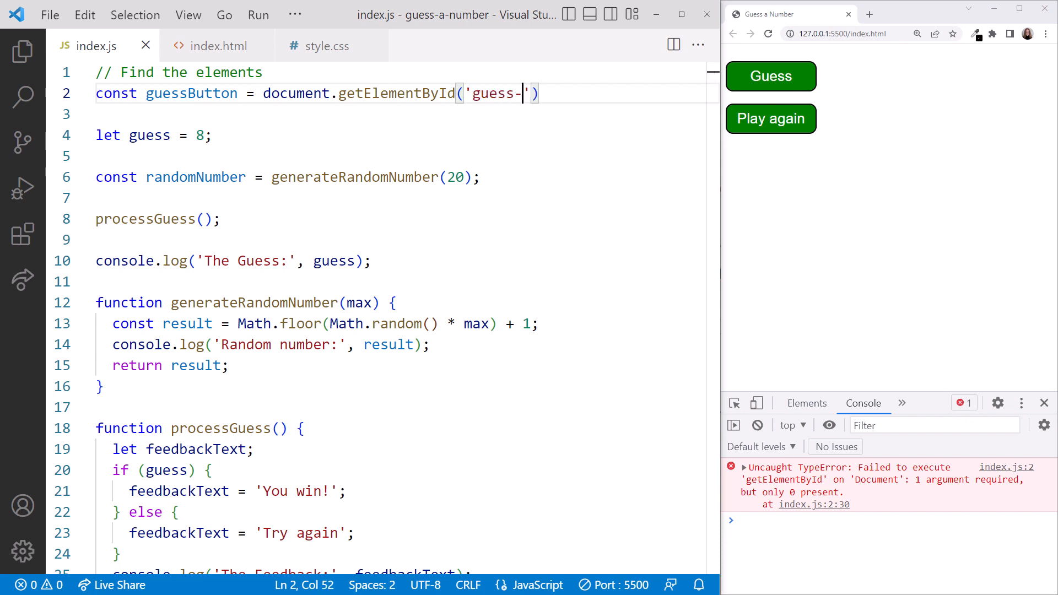
{"action": "type", "text": "button"}
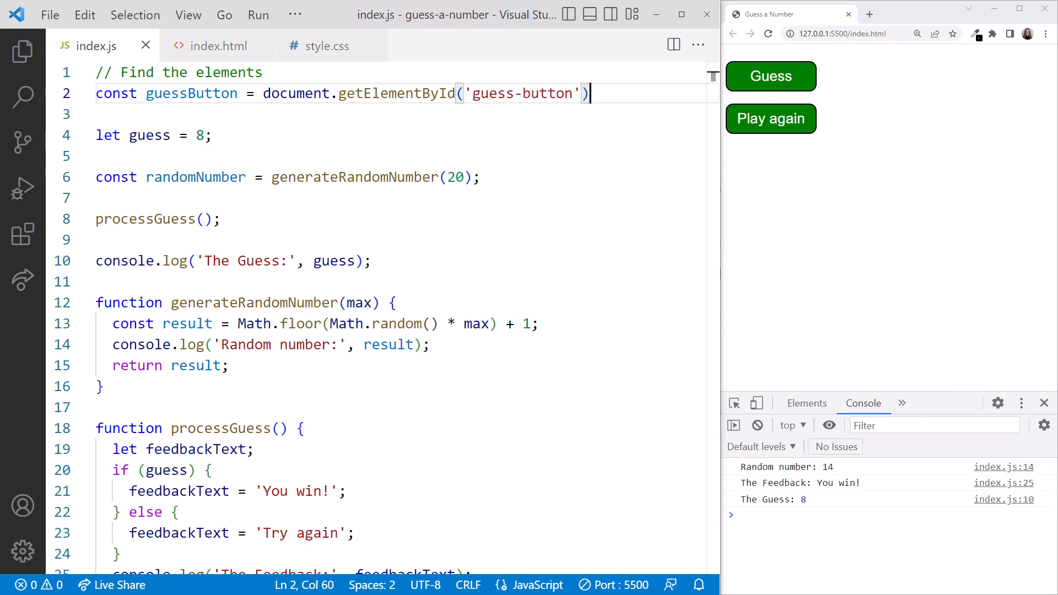
{"action": "type", "text": ";"}
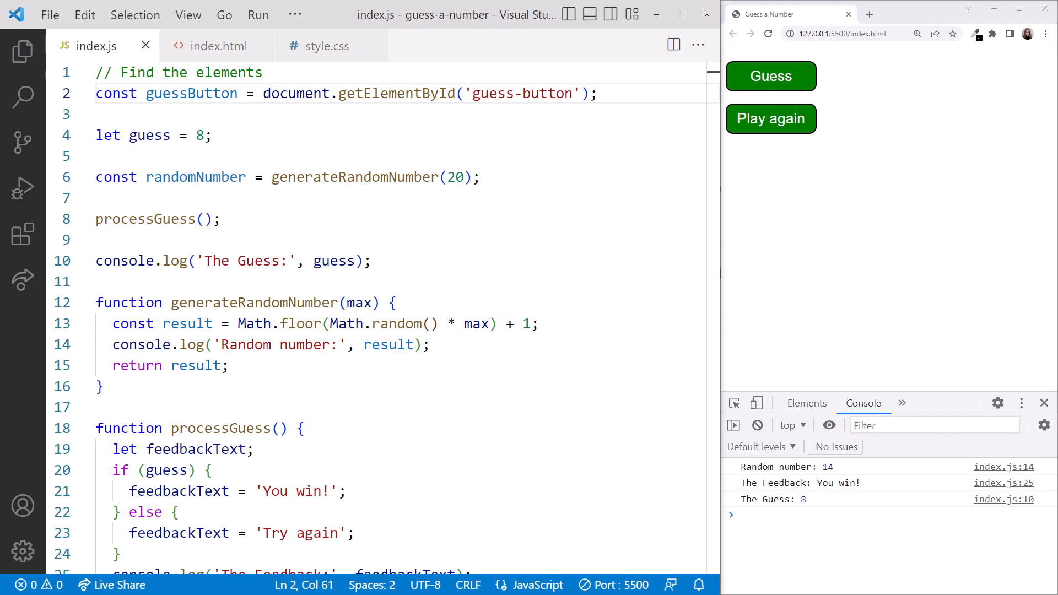
Step: Add console.log('Button by id:', guessButton.textContent);
{"action": "type", "text": "console.log();"}
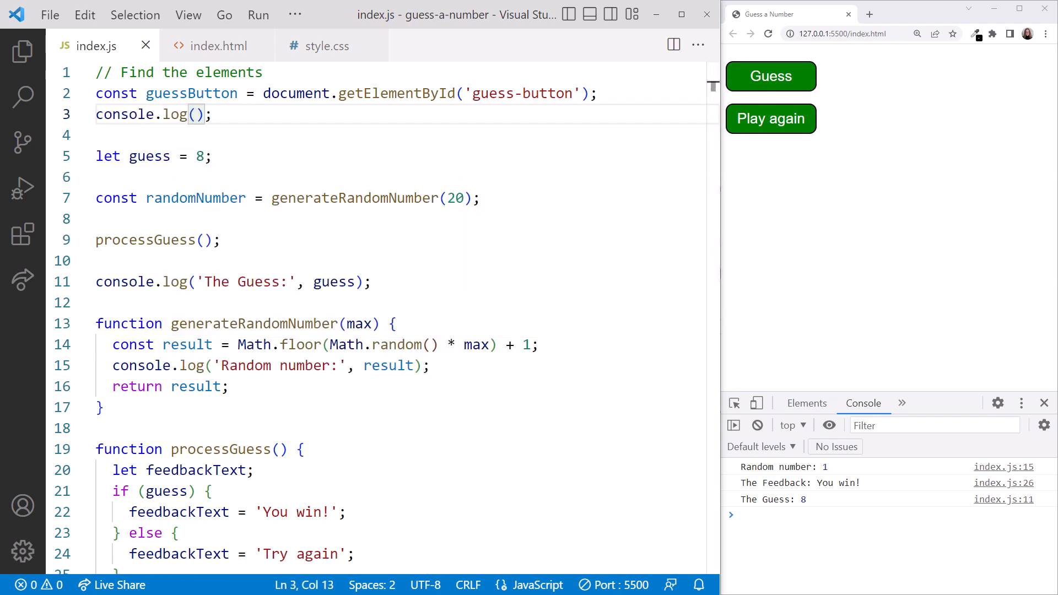
{"action": "type", "text": "'Button by id:', guessButton"}
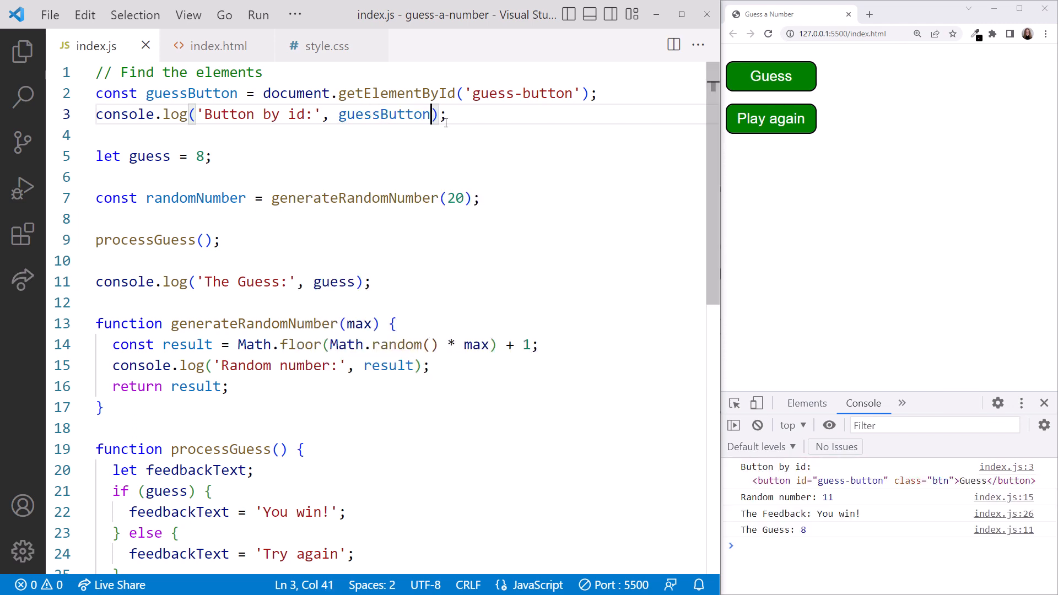
{"action": "type", "text": "."}
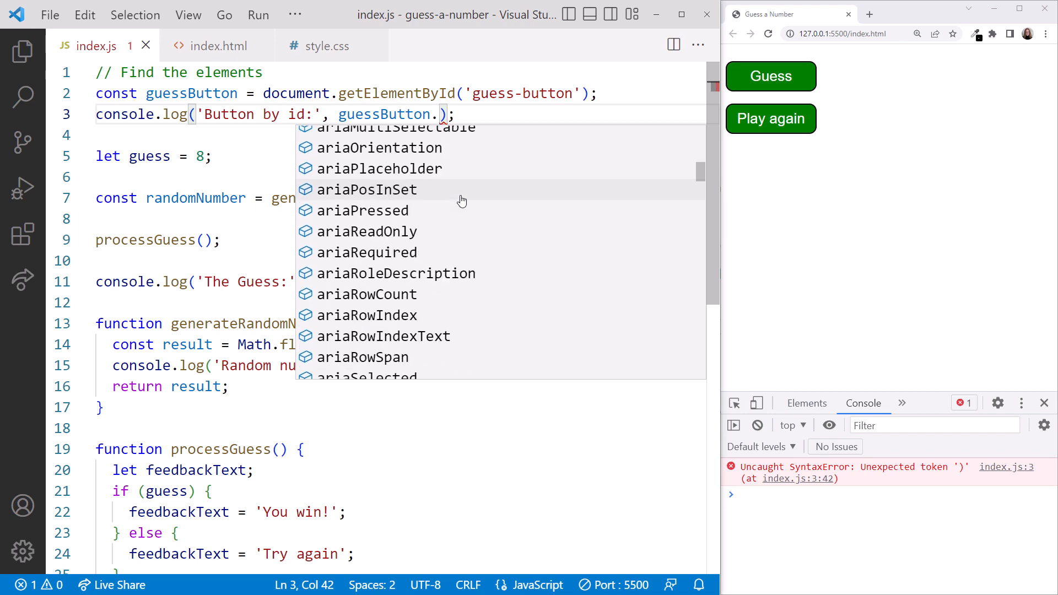
{"action": "scroll", "scroll_direction": "down", "scroll_amount": 3}
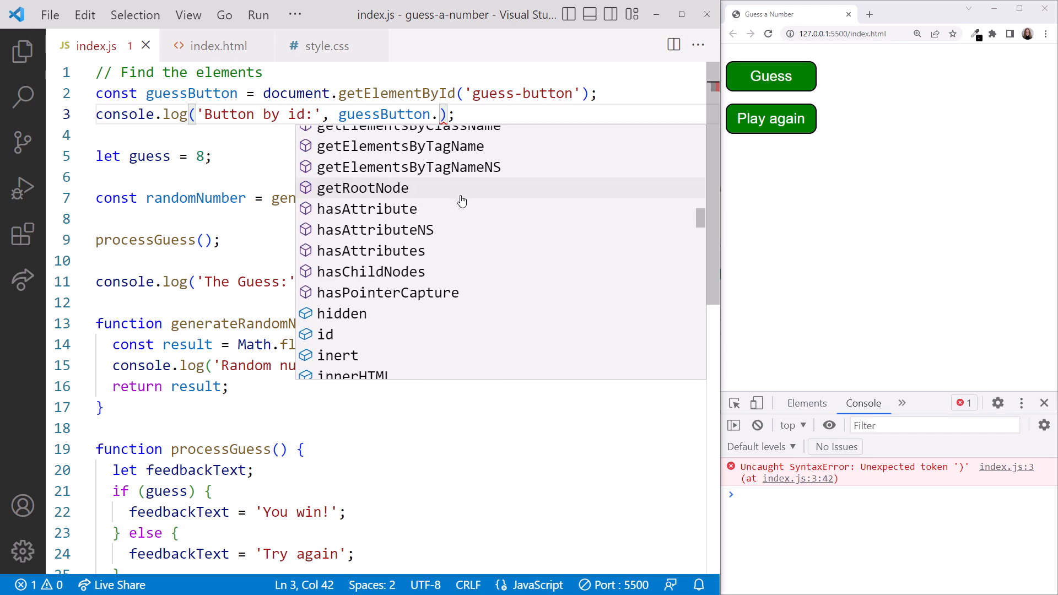
{"action": "type", "text": "textContent"}
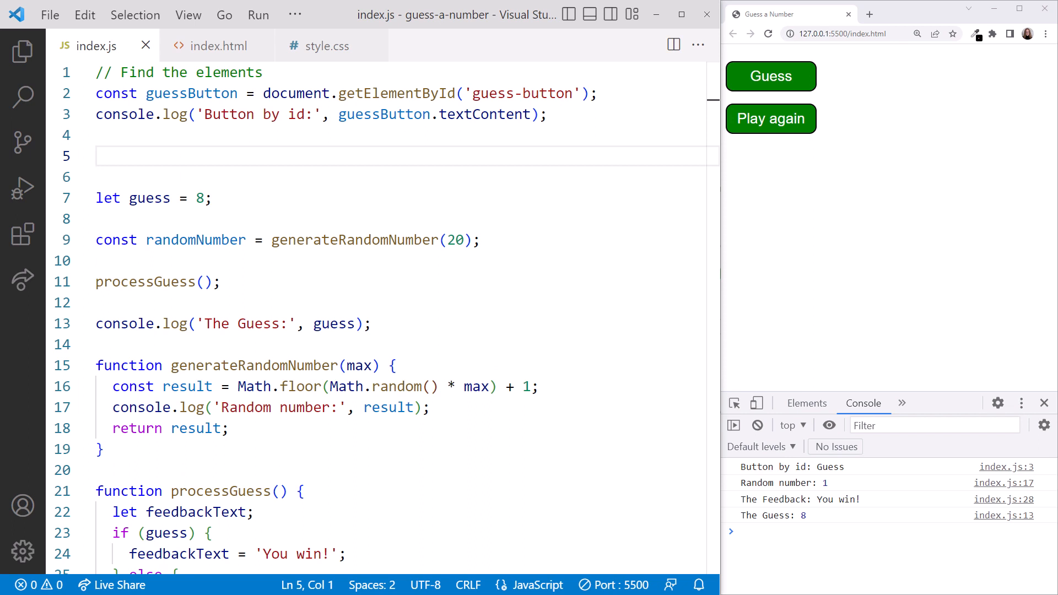
Step: Declare const buttons = document.getElementsByClassName('btn');
{"action": "type", "text": "const"}
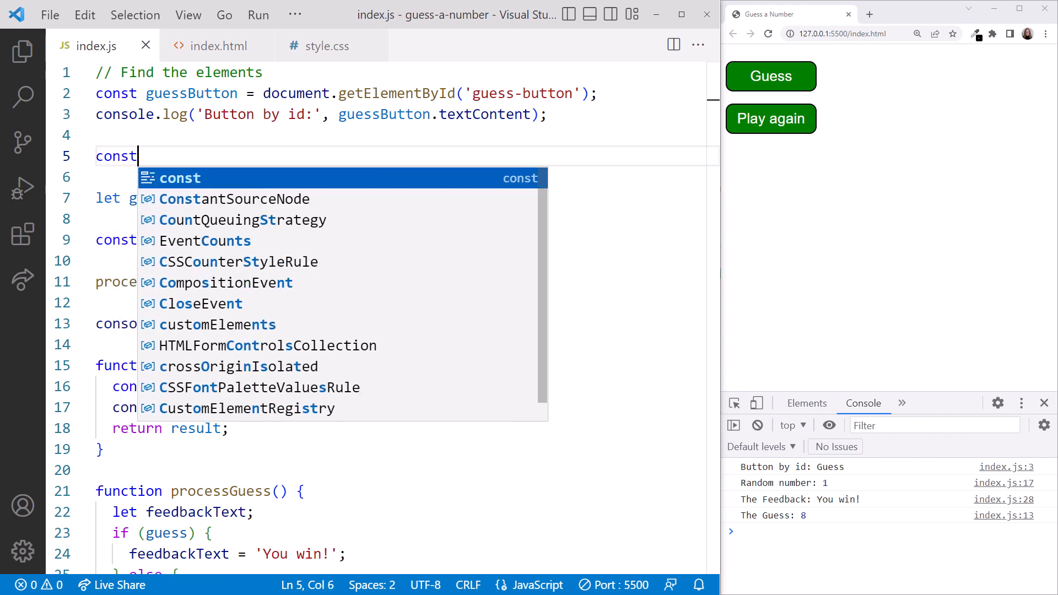
{"action": "type", "text": "but"}
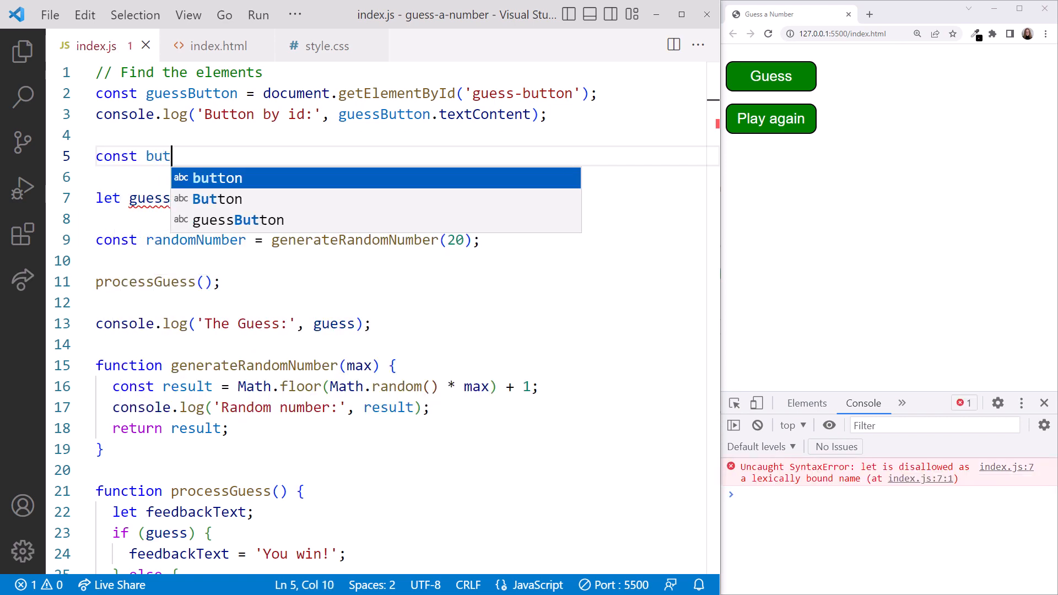
{"action": "type", "text": "tons ="}
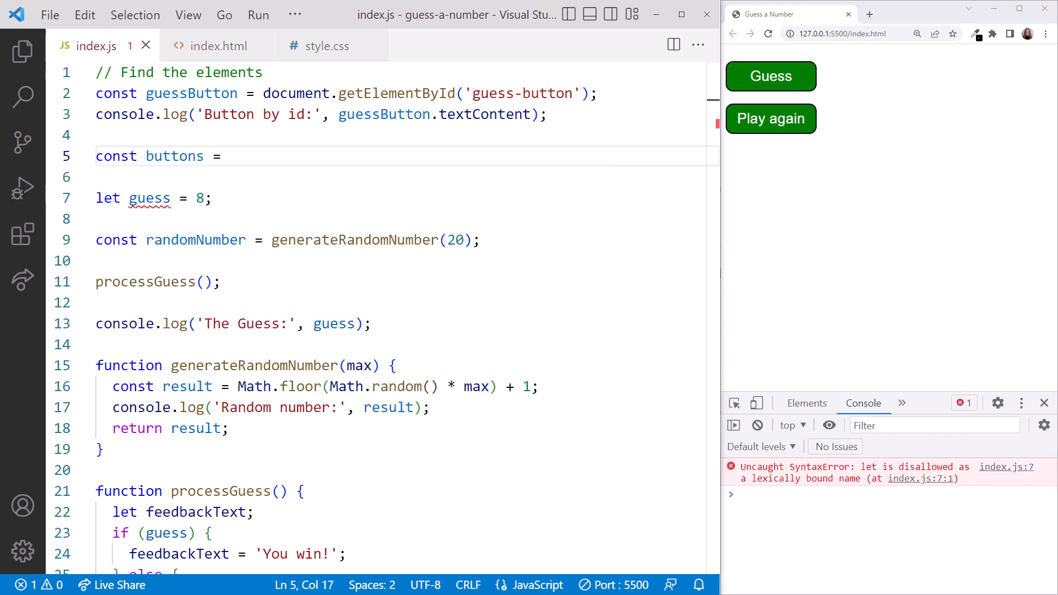
{"action": "type", "text": "document."}
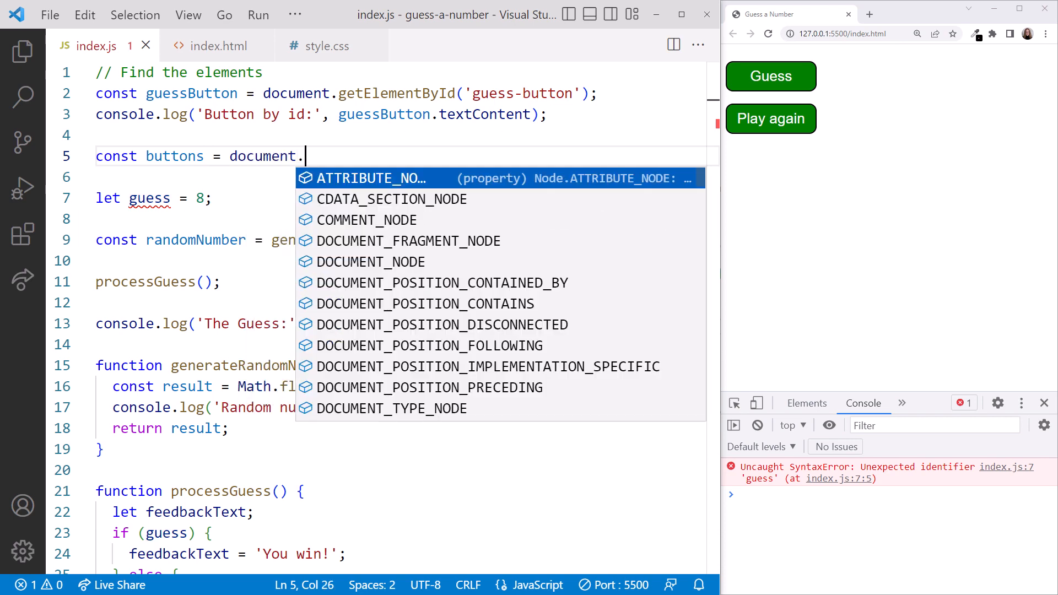
{"action": "type", "text": "getel"}
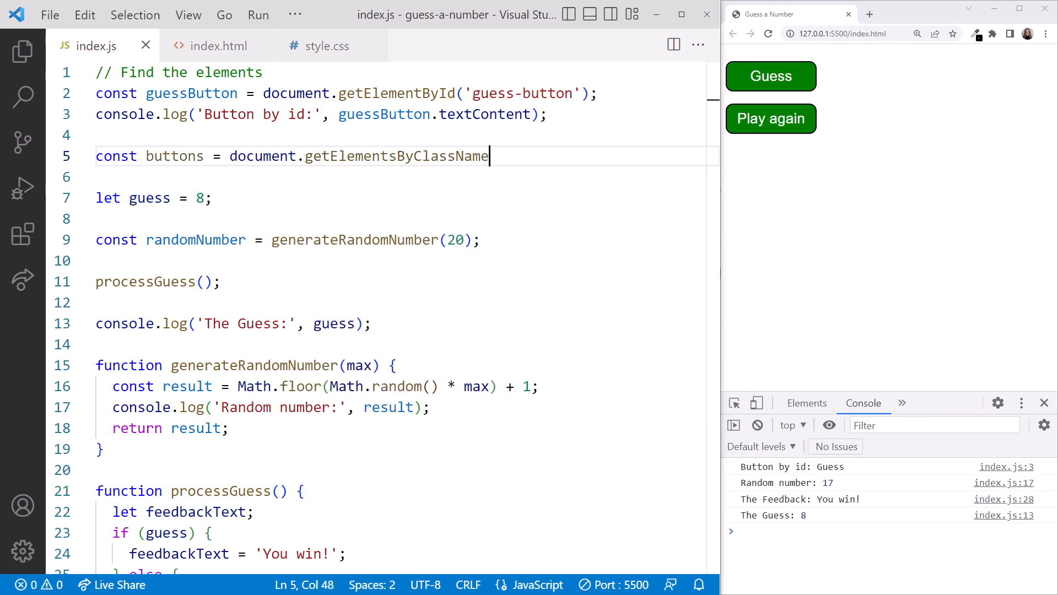
{"action": "type", "text": "();"}
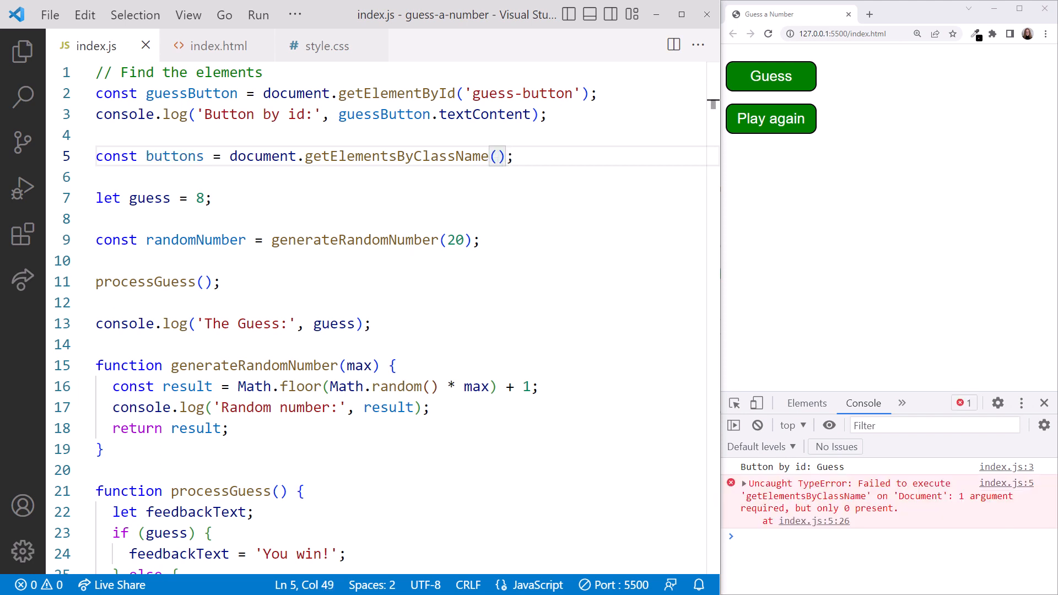
{"action": "type", "text": "'btn'"}
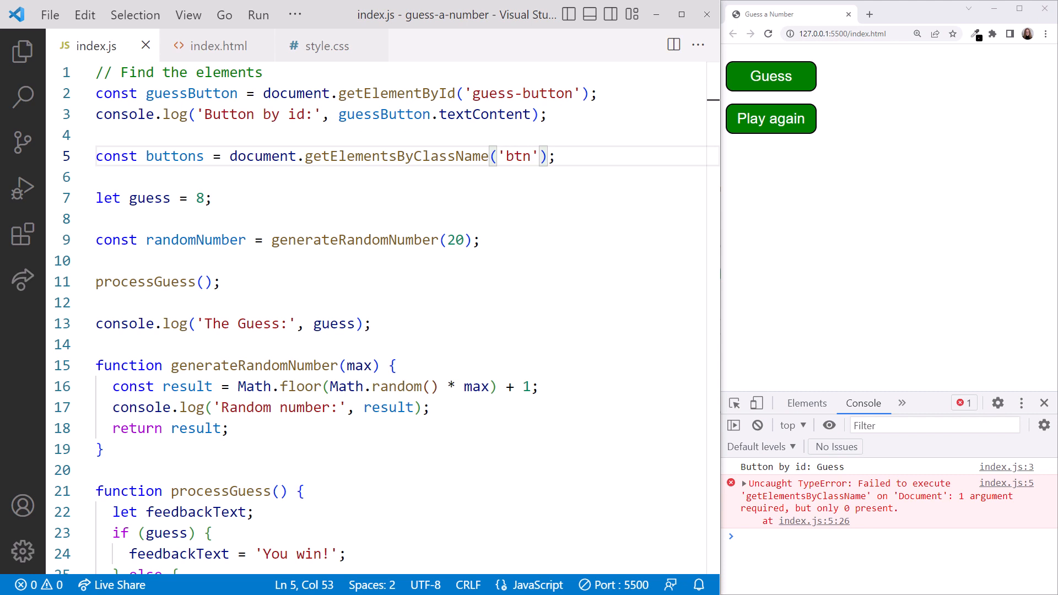